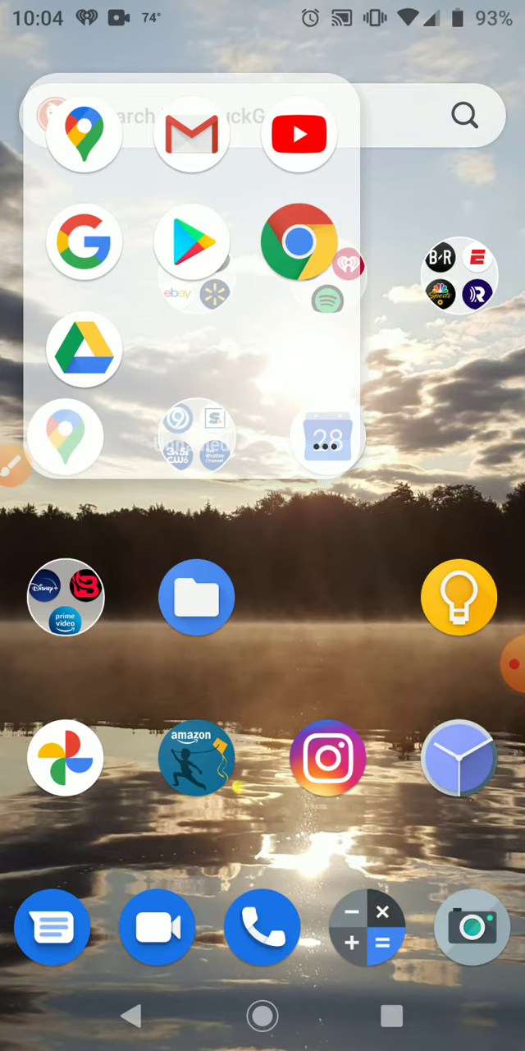
Step: Launch Google Drive from the home screen and start creating a new item
{"action": "left_click", "coordinate": [86, 348]}
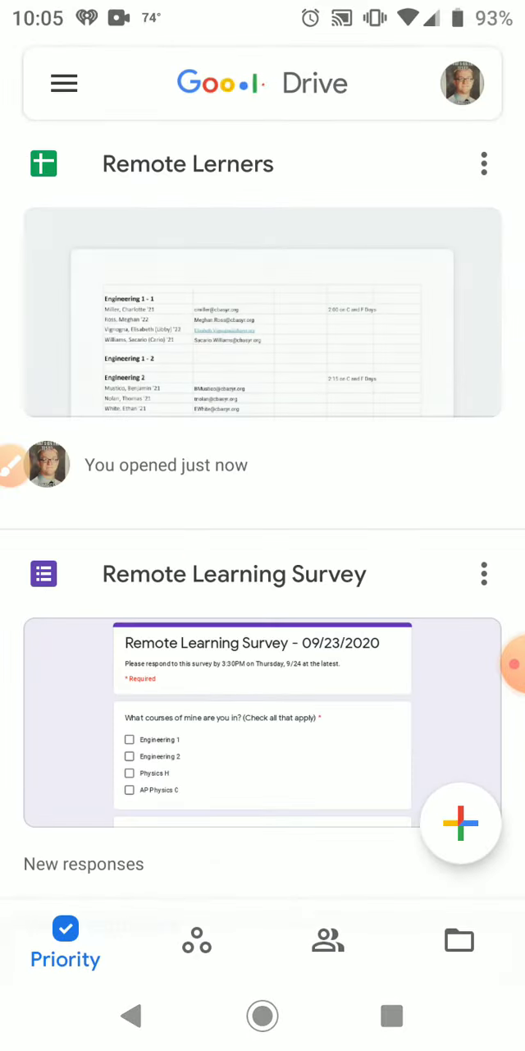
{"action": "left_click", "coordinate": [262, 82]}
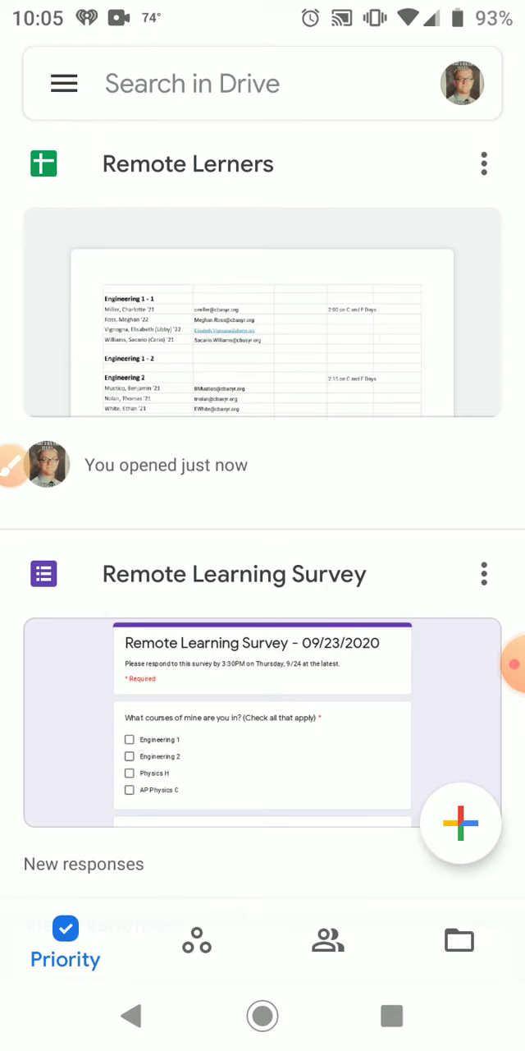
Step: Scan the paper page with Drive's scanner and accept the captured one-page PDF
{"action": "left_click", "coordinate": [460, 821]}
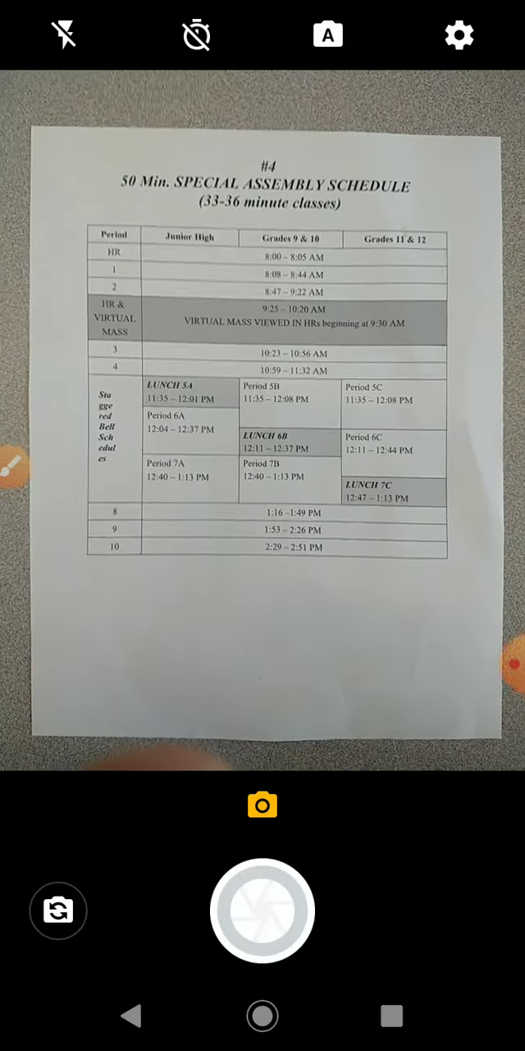
{"action": "left_click", "coordinate": [262, 910]}
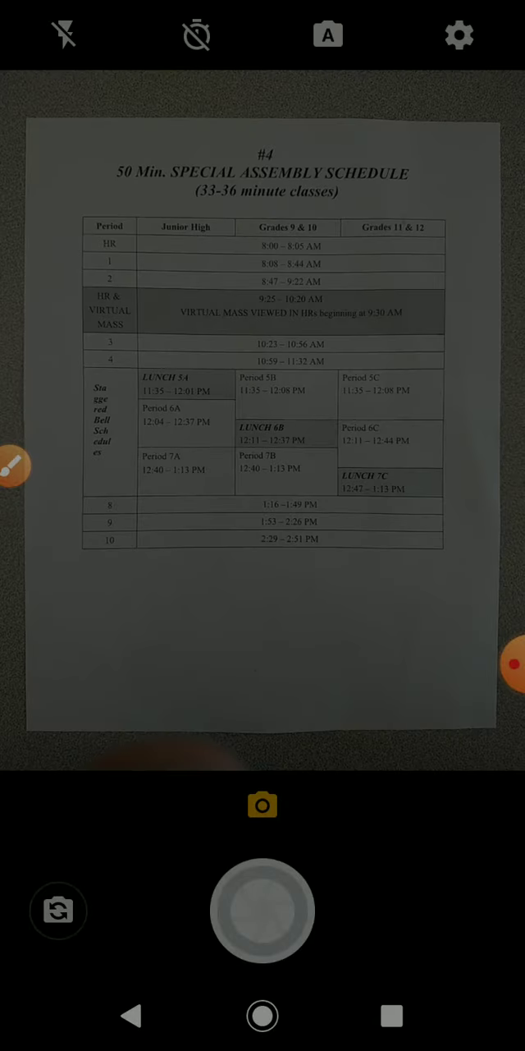
{"action": "left_click", "coordinate": [262, 909]}
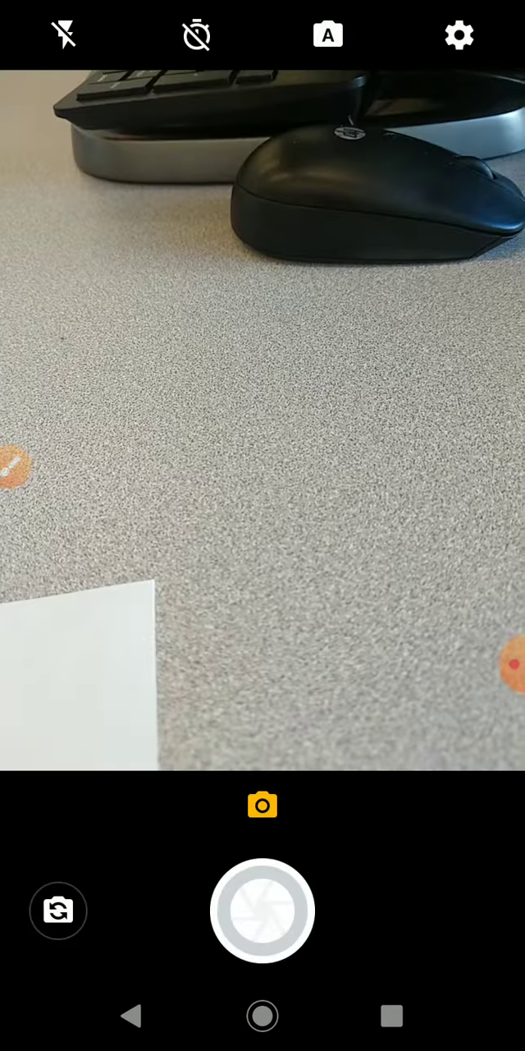
{"action": "left_click", "coordinate": [263, 911]}
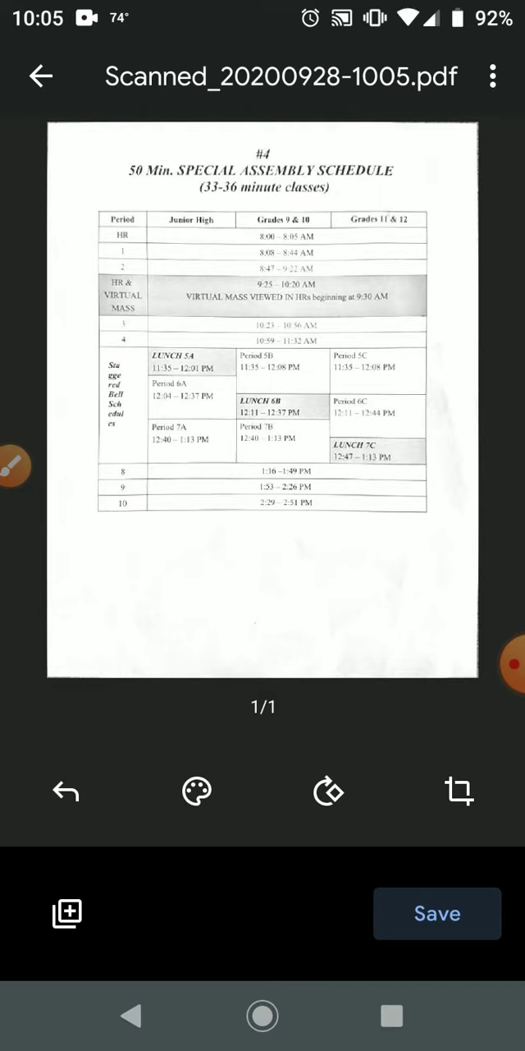
Step: Save the scan preview so Drive's save dialog appears with default title and folder
{"action": "left_click", "coordinate": [437, 913]}
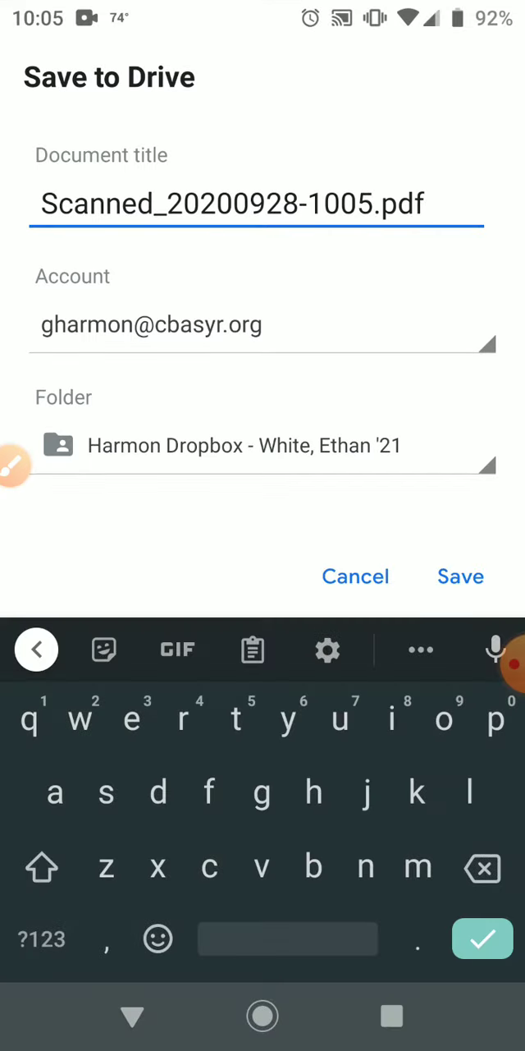
Step: Retitle the scan to HarmonPhyQz1.pdf and bring up the destination folder chooser
{"action": "left_click", "coordinate": [482, 867]}
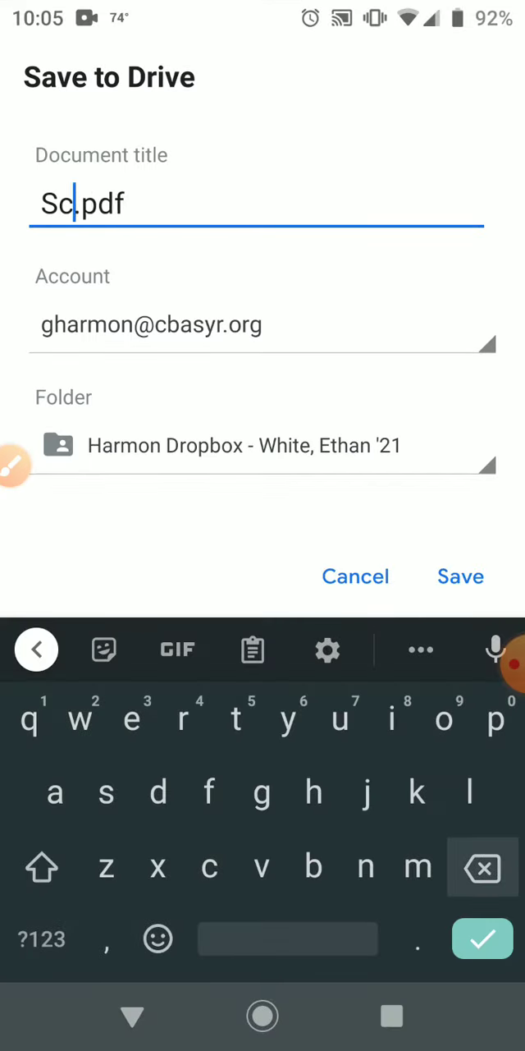
{"action": "left_click", "coordinate": [482, 866]}
{"action": "type", "text": "HarmonPhy"}
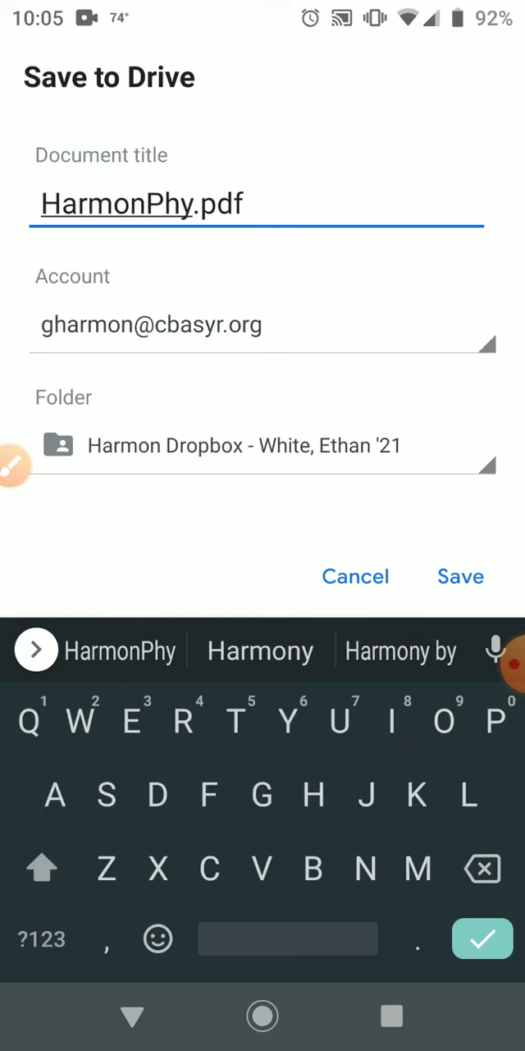
{"action": "type", "text": "Qz1"}
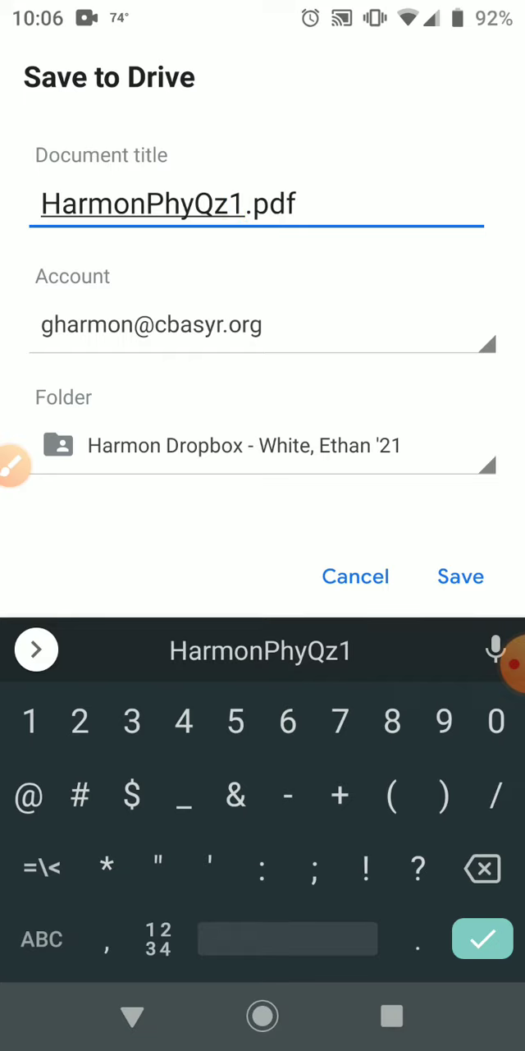
{"action": "left_click", "coordinate": [263, 446]}
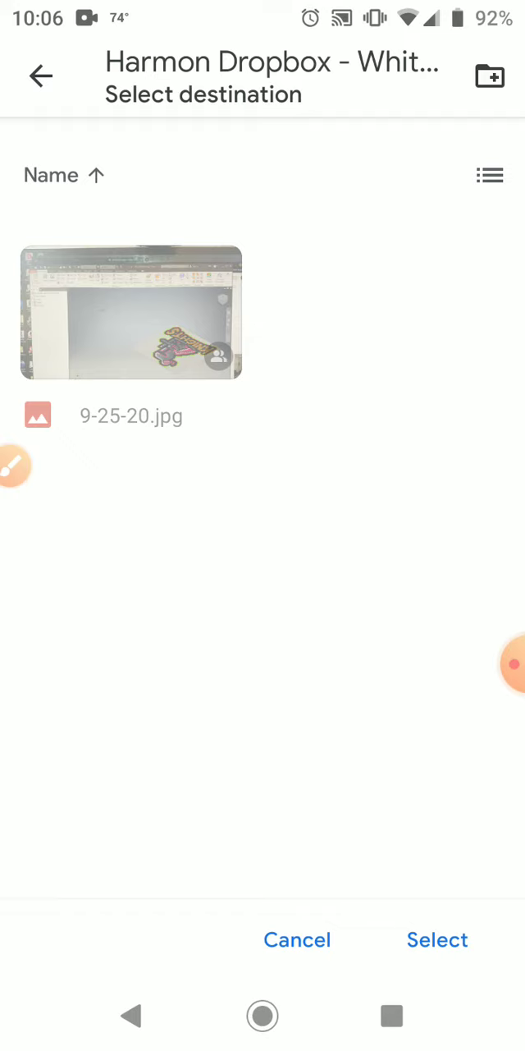
Step: Choose the Harmon student Dropbox folder as destination and save HarmonPhyQz1.pdf there
{"action": "left_click", "coordinate": [39, 76]}
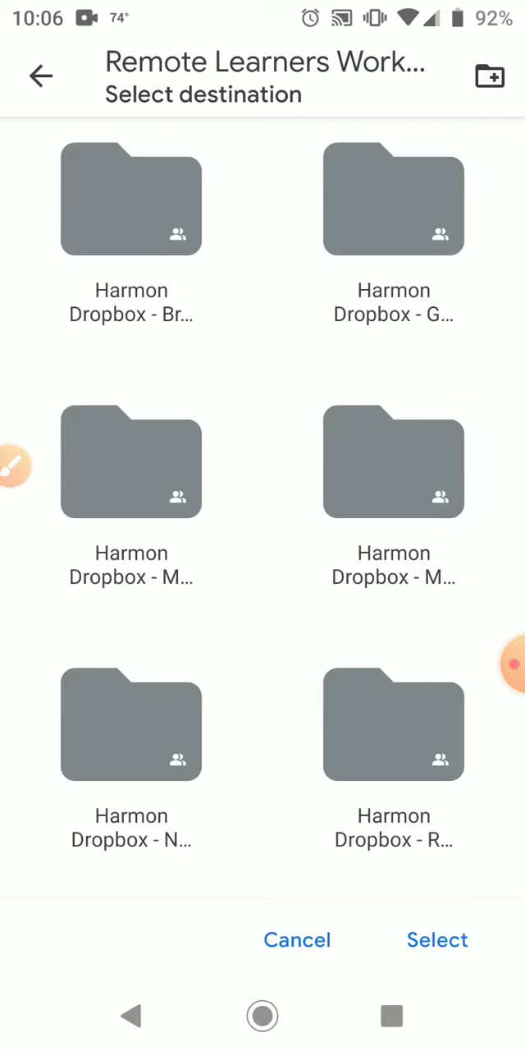
{"action": "scroll", "scroll_direction": "down", "scroll_amount": 3}
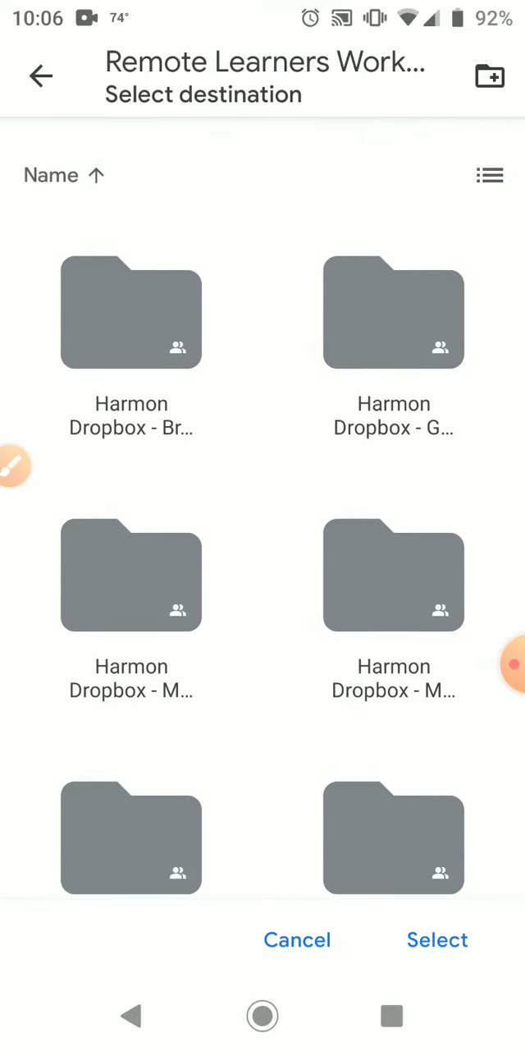
{"action": "scroll", "scroll_direction": "down", "scroll_amount": 3}
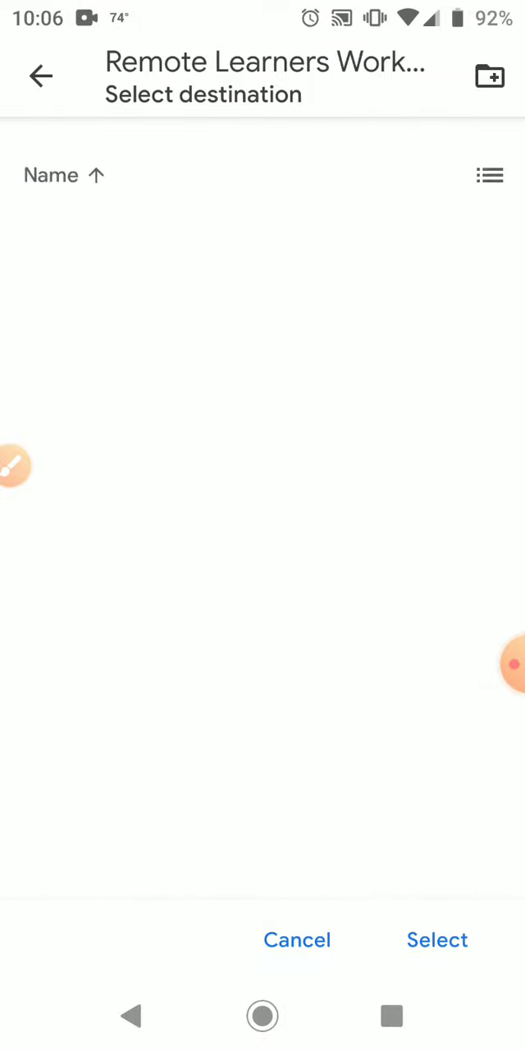
{"action": "left_click", "coordinate": [39, 76]}
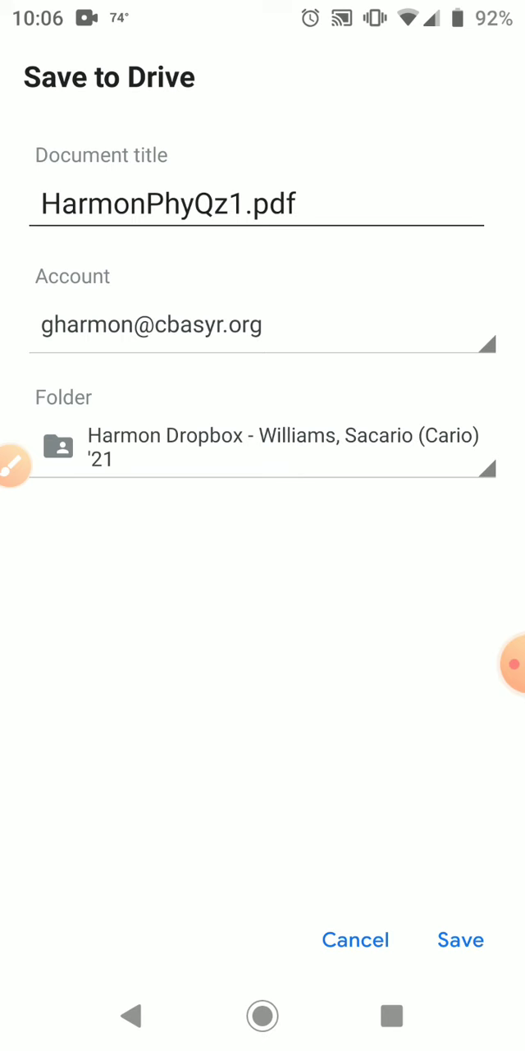
{"action": "left_click", "coordinate": [460, 939]}
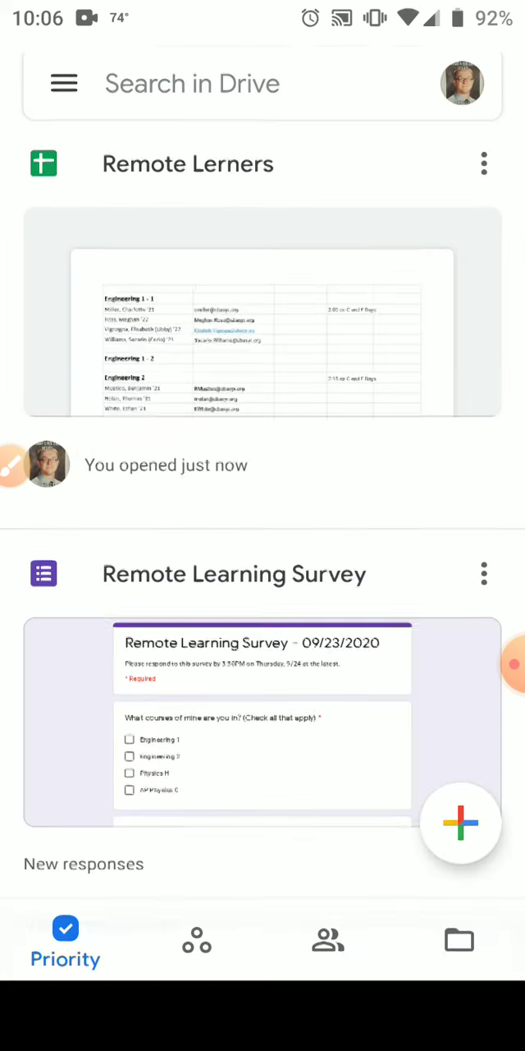